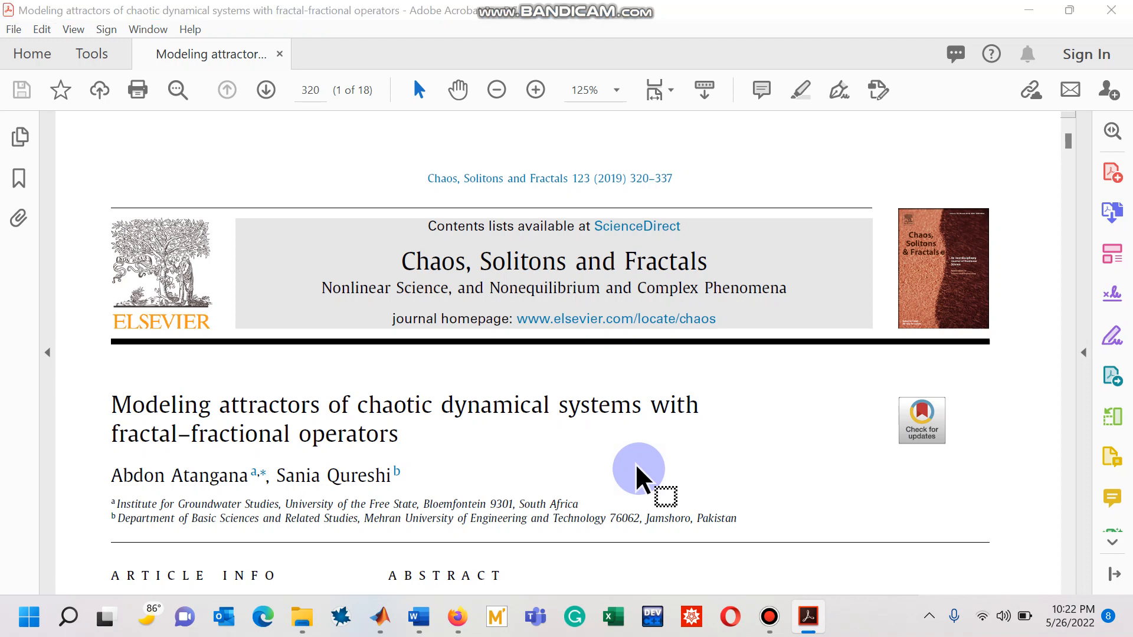
mouse_move(582, 441)
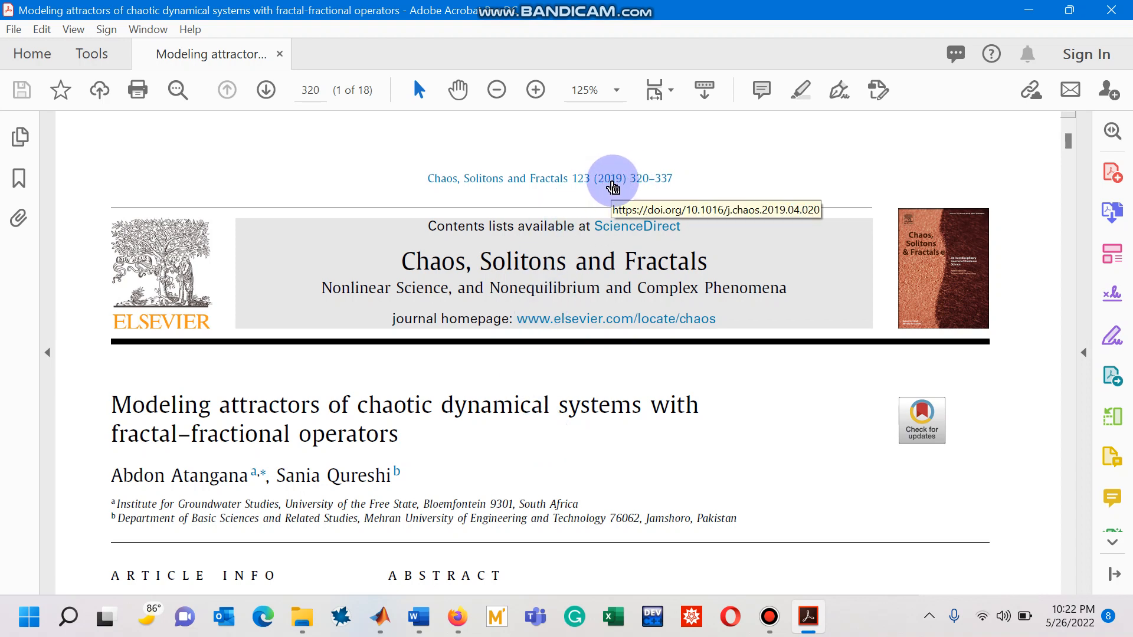
mouse_move(161, 480)
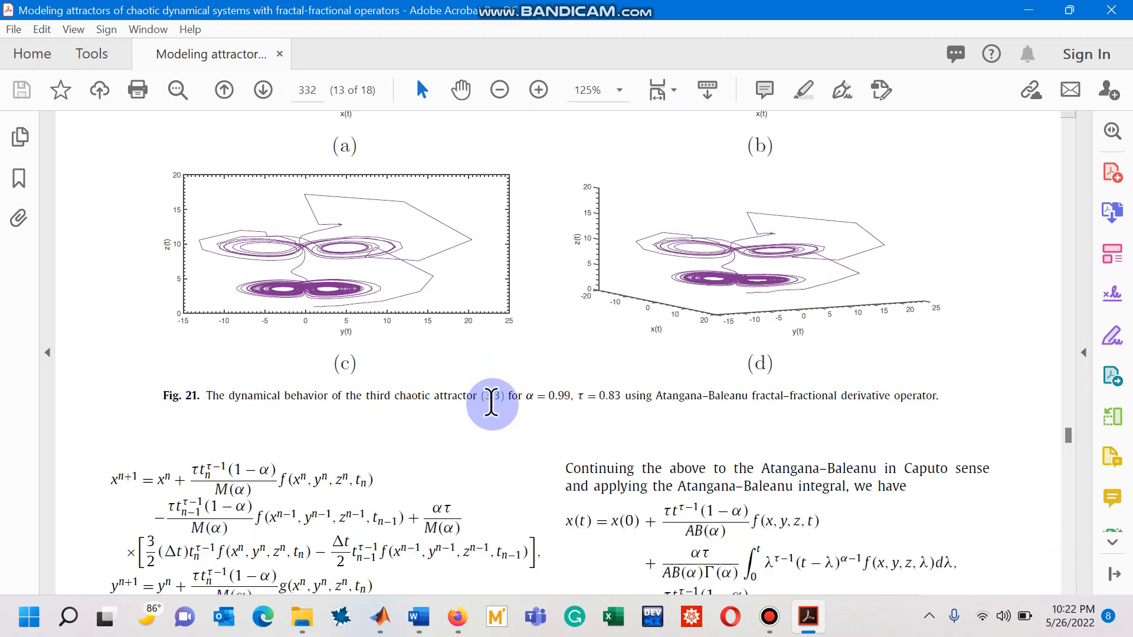
Scroll page 332 down past Fig. 21 to equations (3.18) and (3.20)
scroll("down", 3)
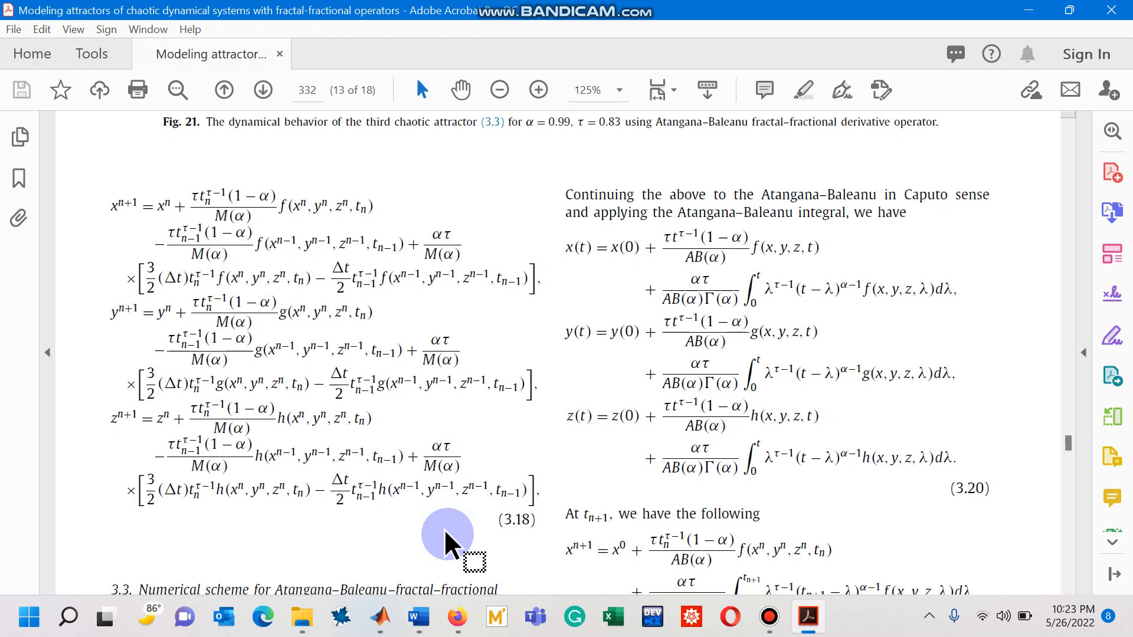
mouse_move(18, 219)
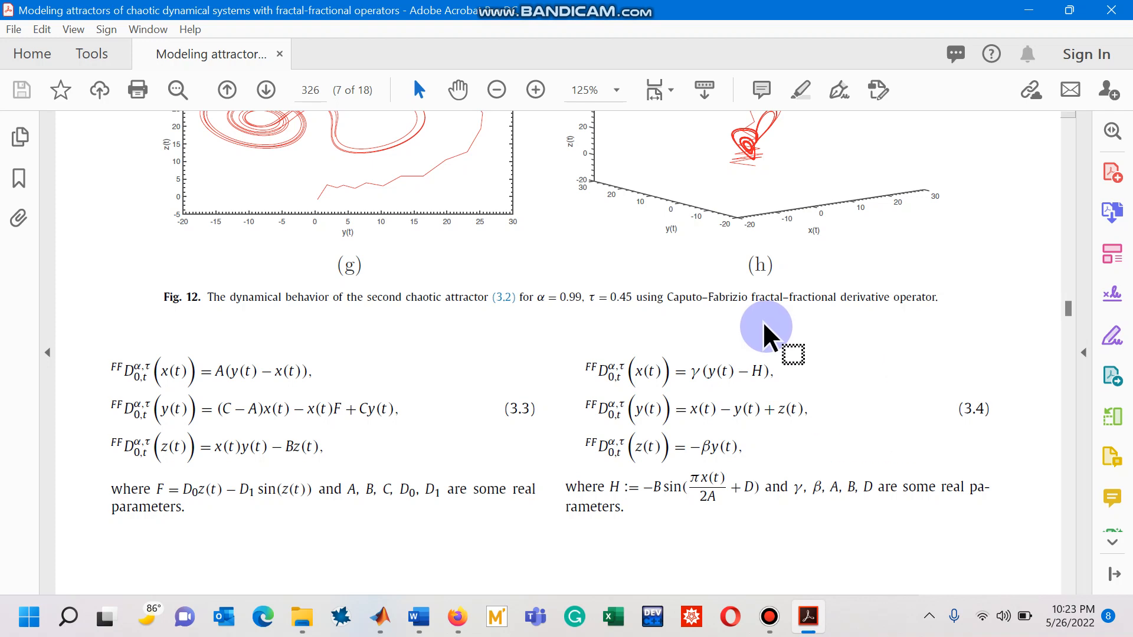
mouse_move(766, 444)
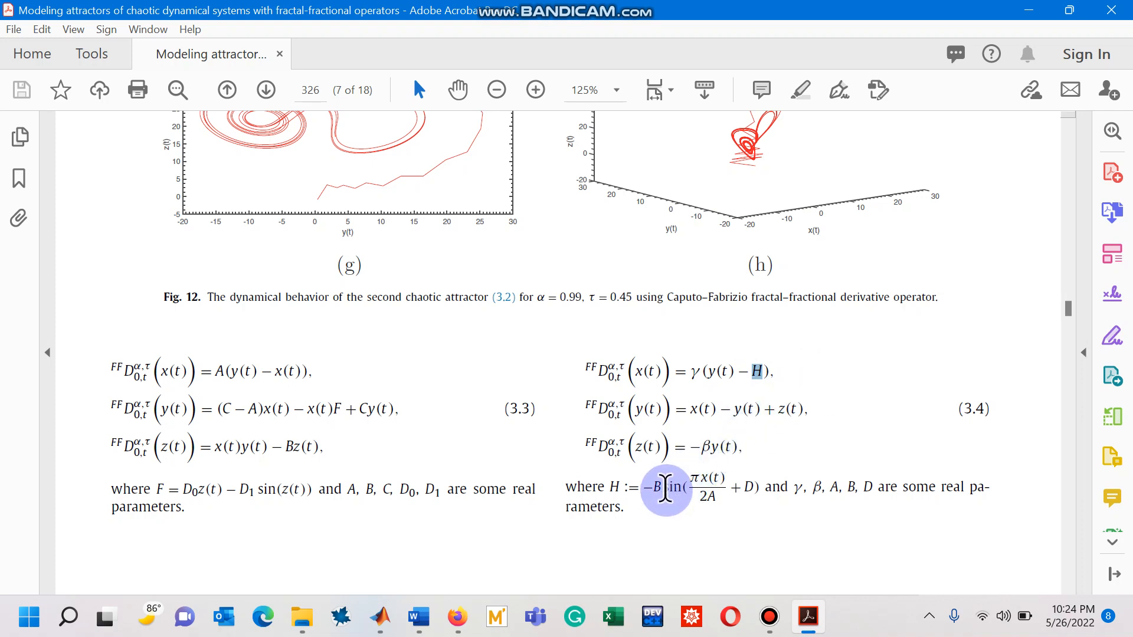
mouse_move(683, 488)
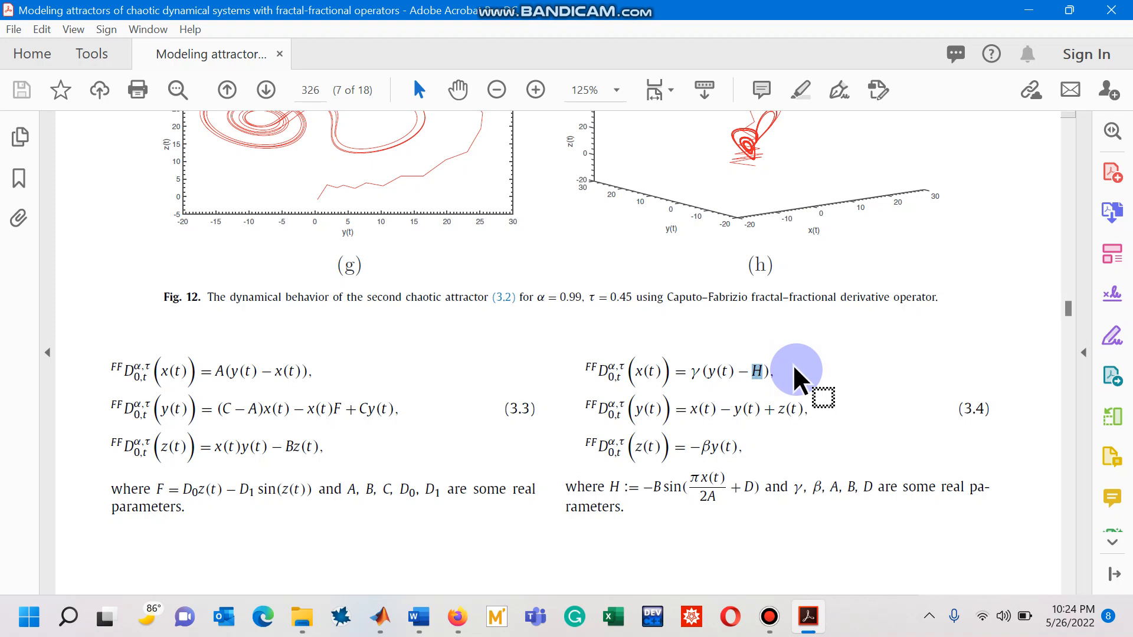
mouse_move(801, 383)
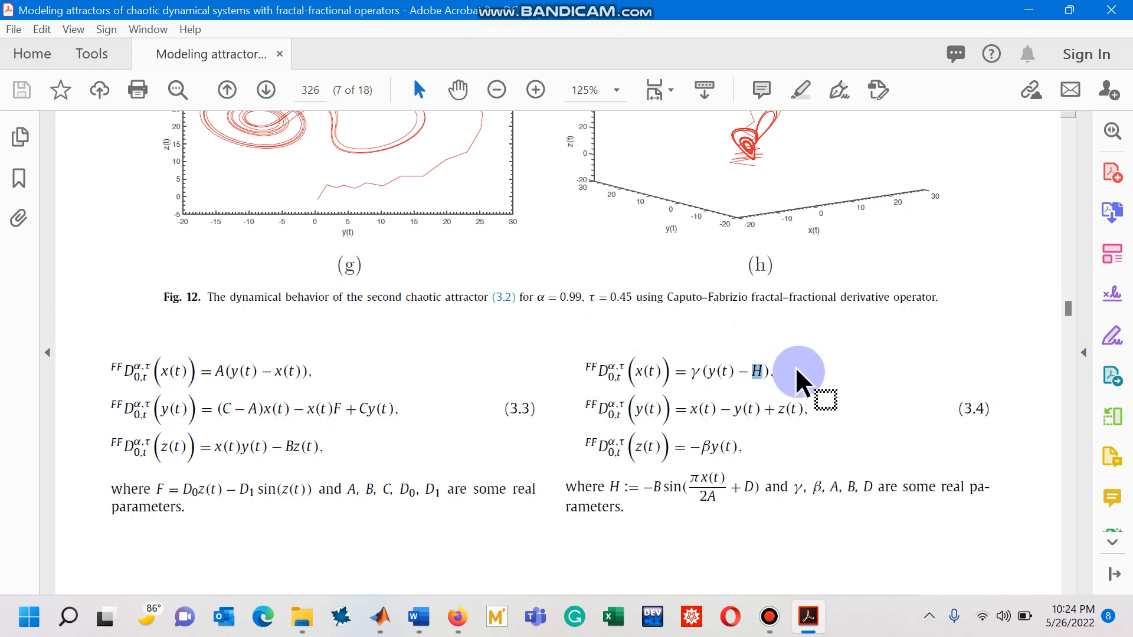
mouse_move(918, 362)
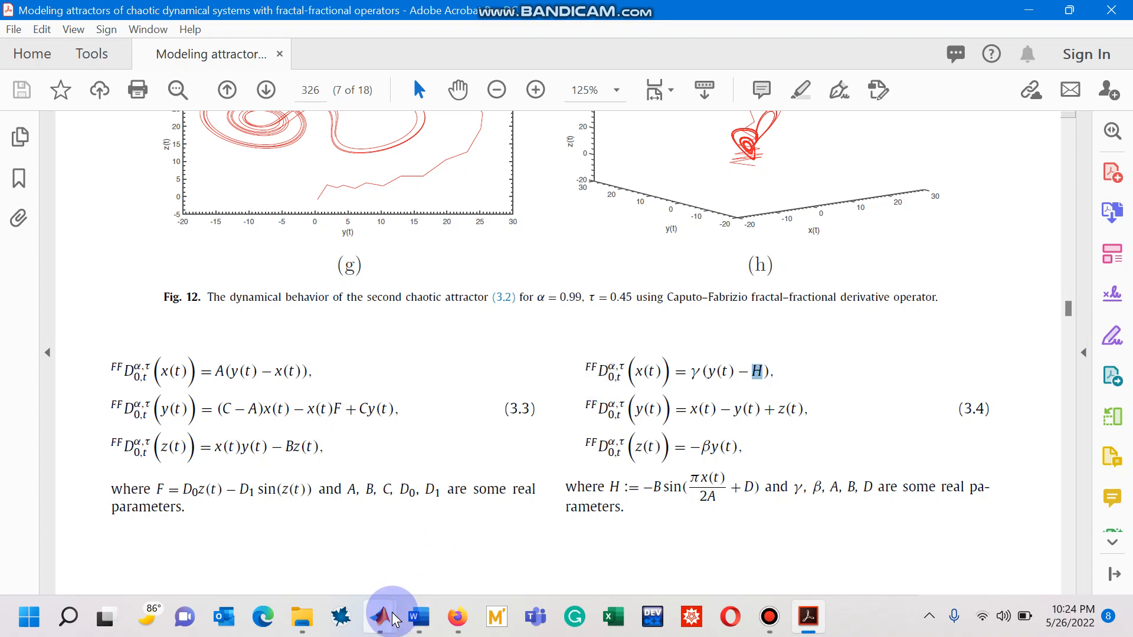
Switch to the MATLAB script and highlight the usages of h and tau
left_click(380, 617)
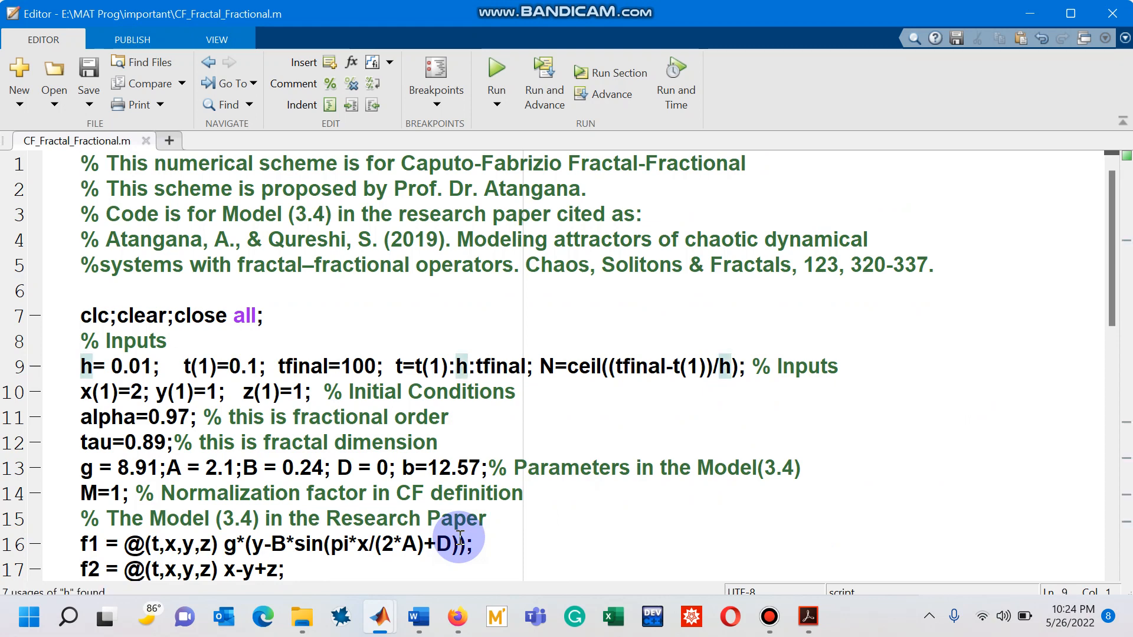
double_click(87, 366)
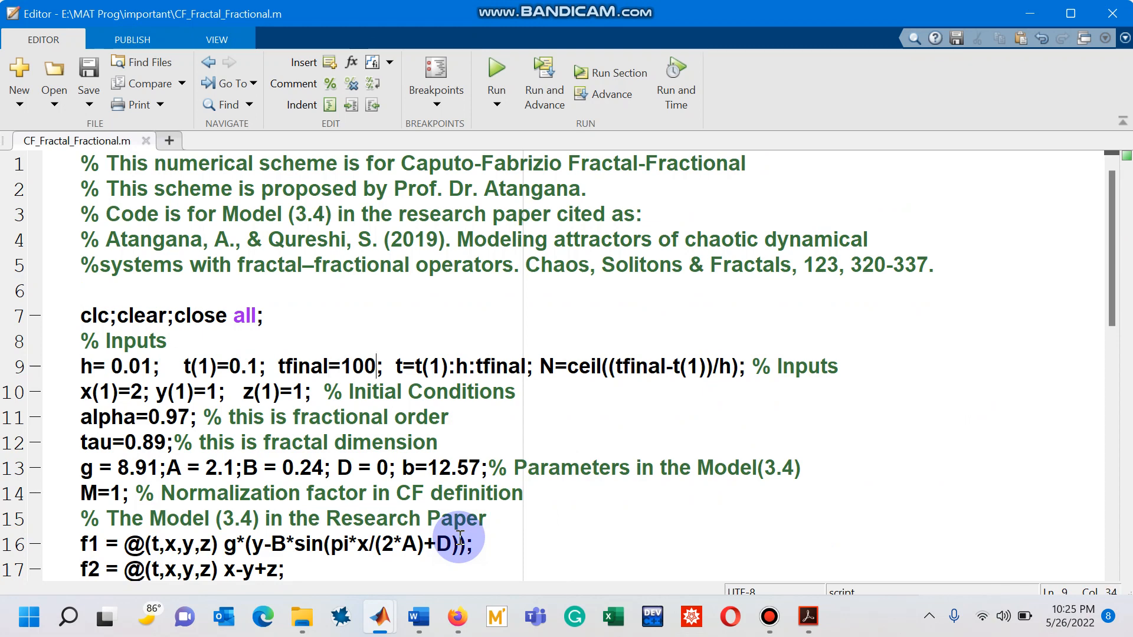
double_click(398, 367)
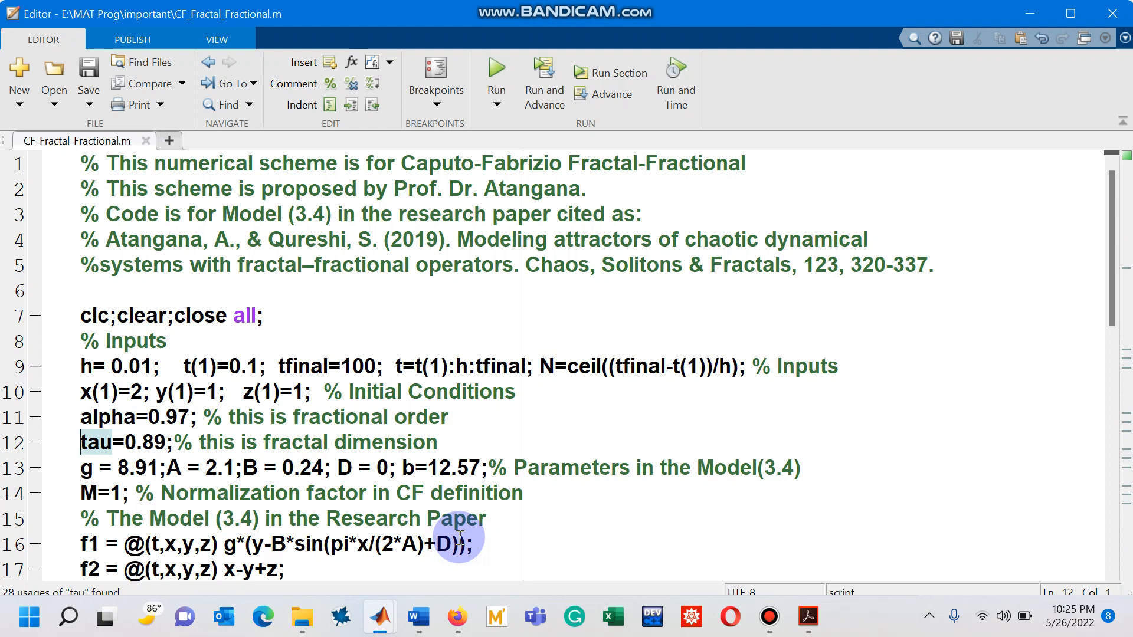
Point out normalization factor M and select the f1, f2, f3 definitions on lines 16–18
left_click(87, 467)
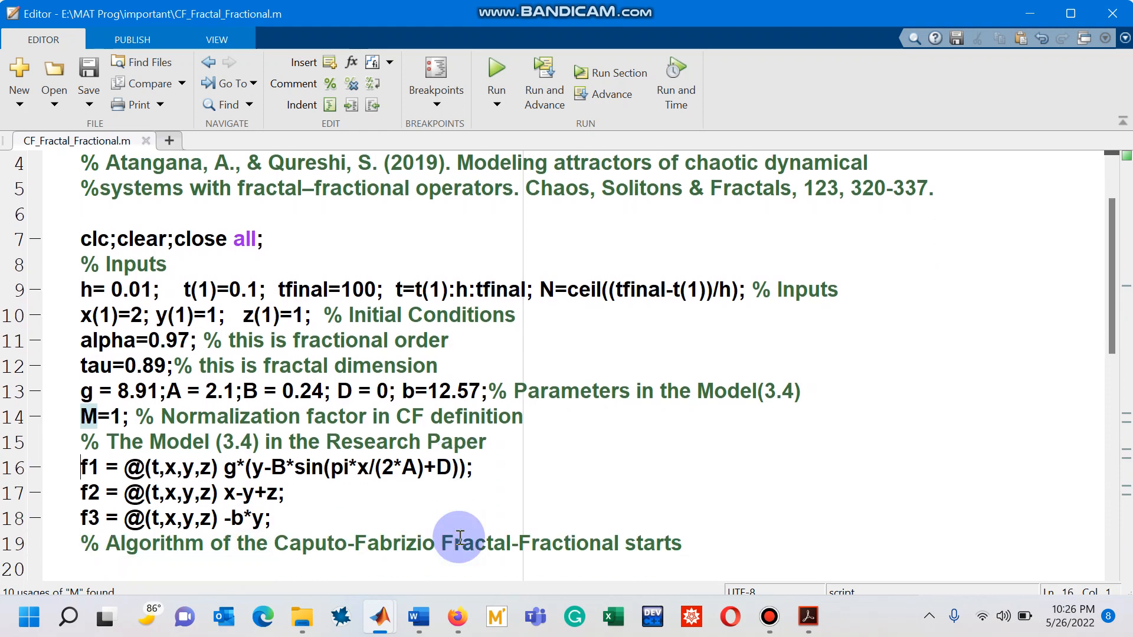
left_click_drag(81, 467, 271, 518)
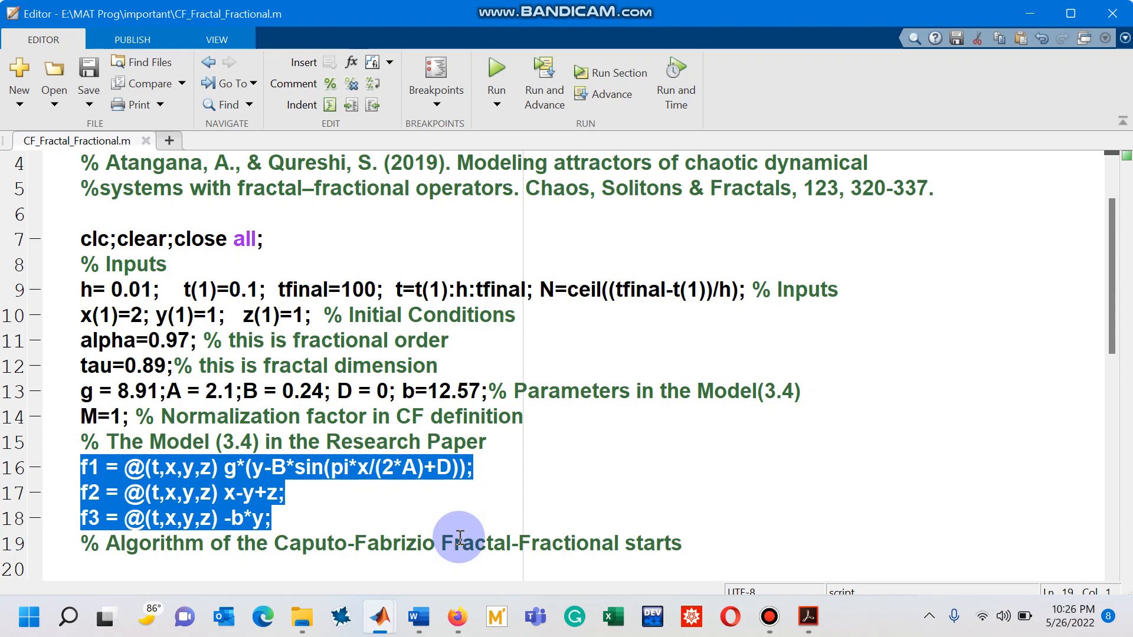
scroll("down", 3)
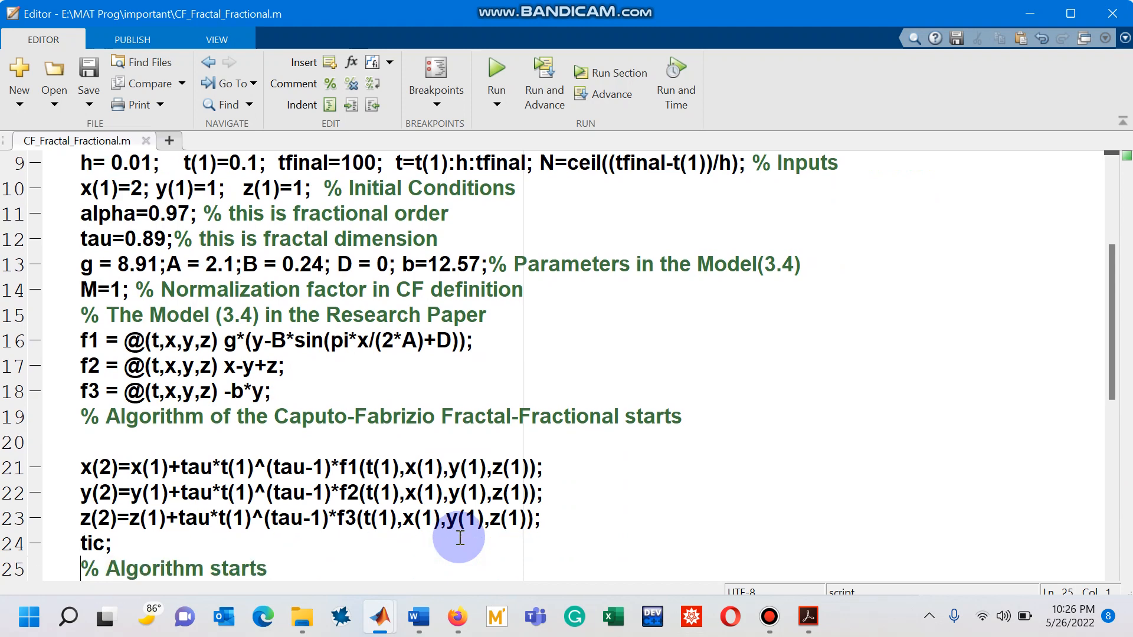
scroll("down", 3)
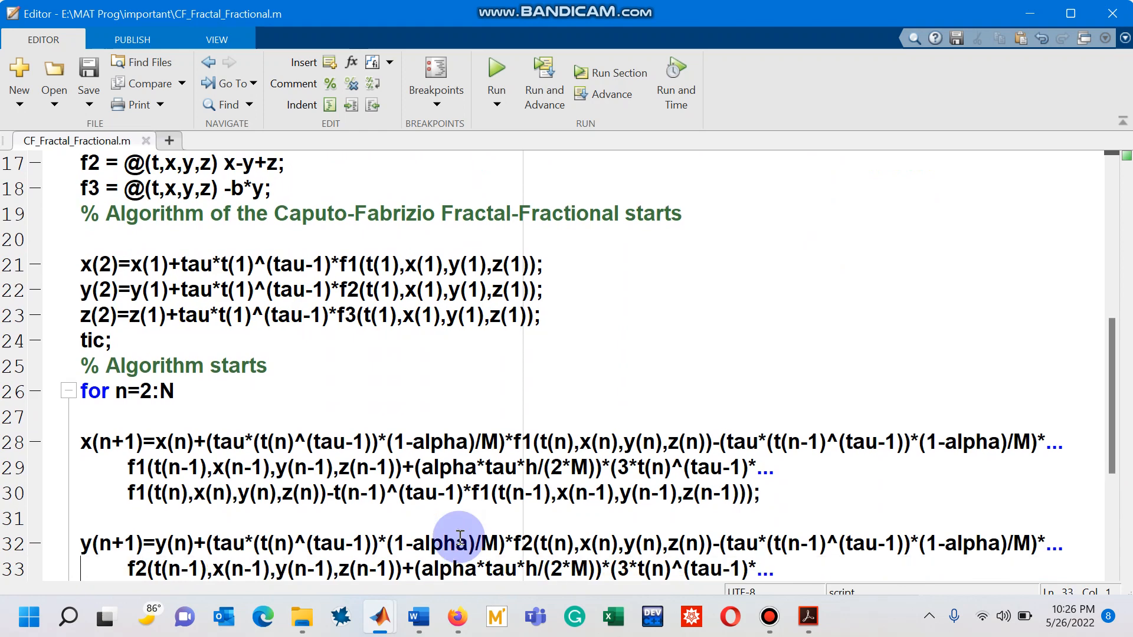
scroll("down", 3)
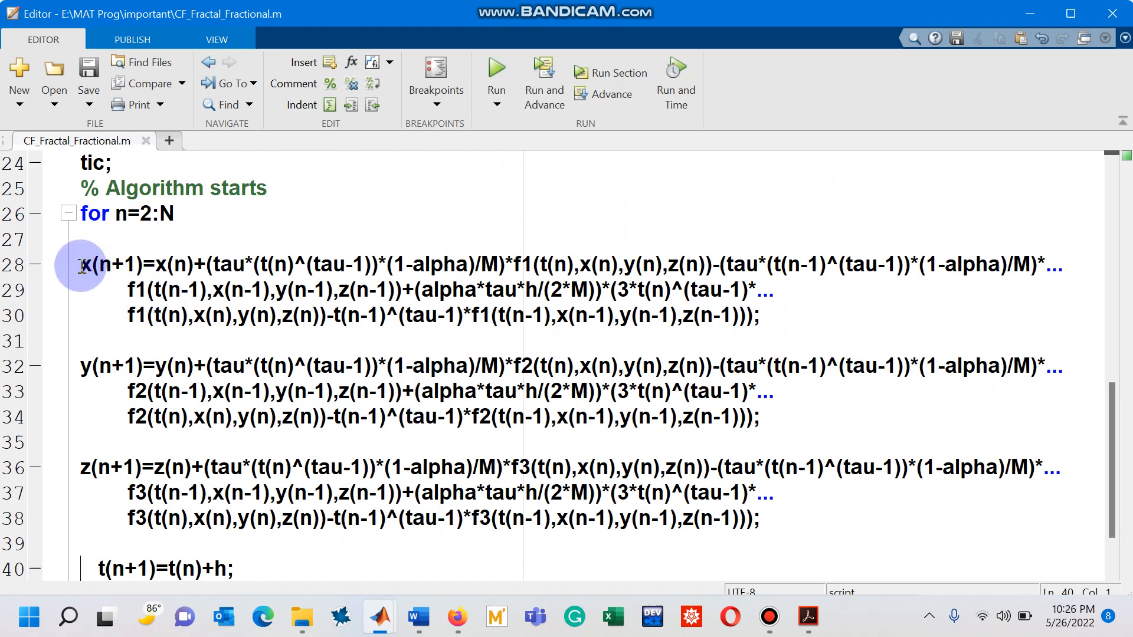
double_click(87, 265)
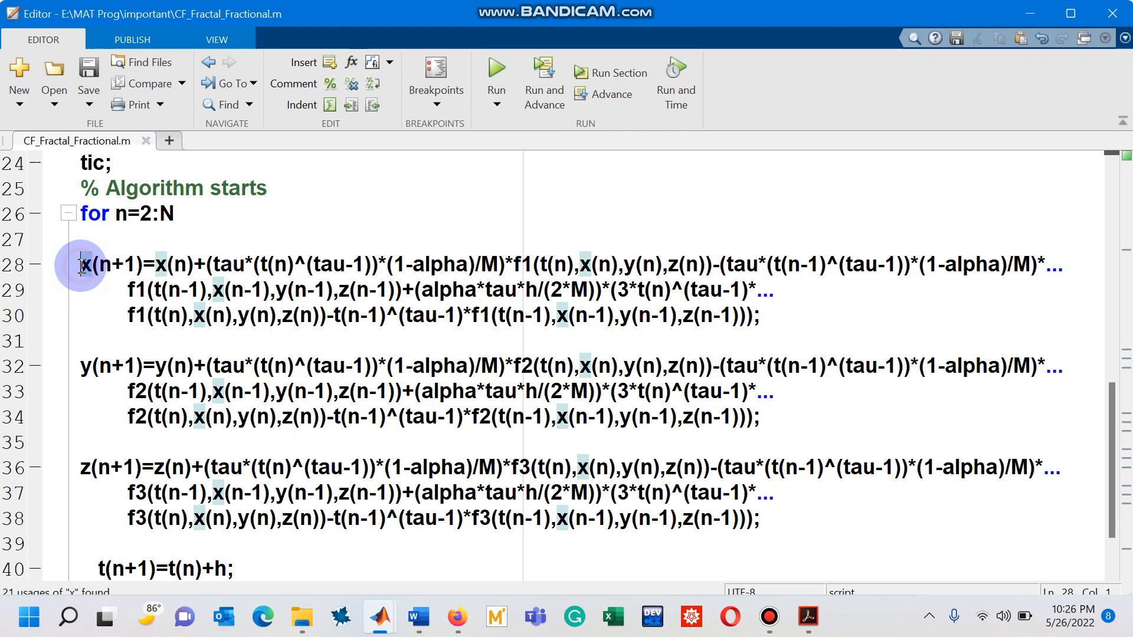
left_click_drag(81, 265, 757, 315)
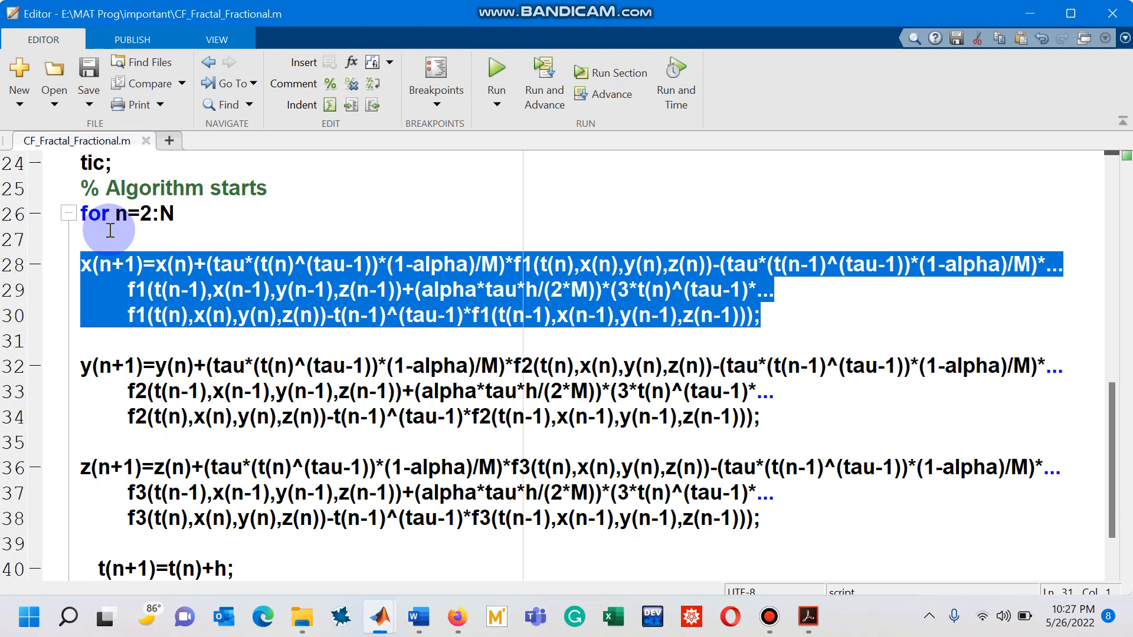
left_click(80, 365)
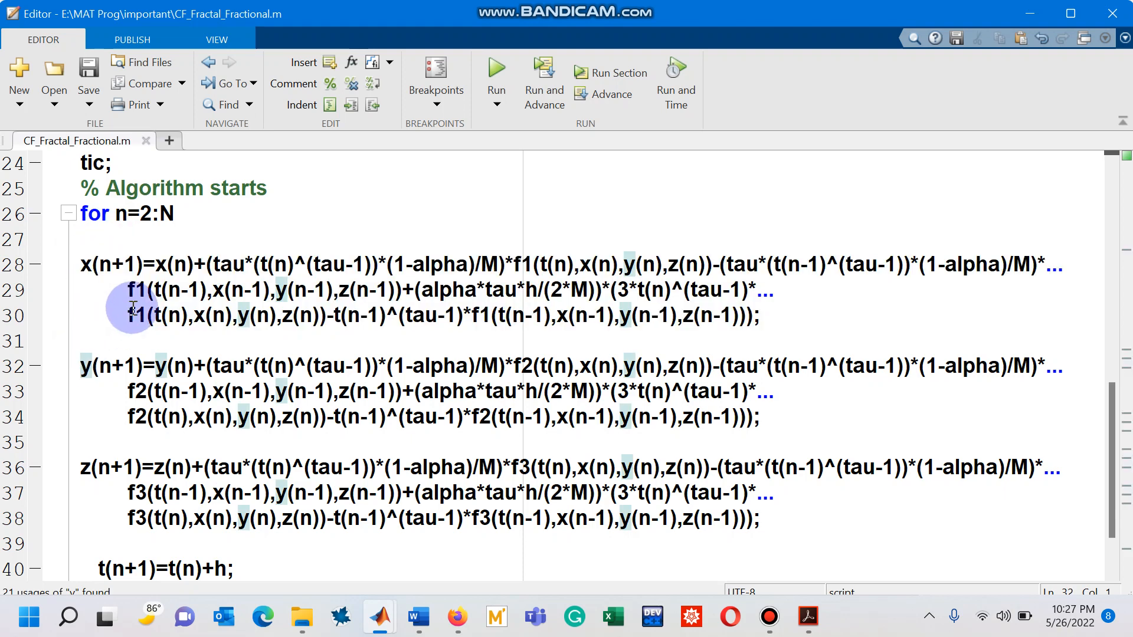
left_click_drag(80, 366, 760, 418)
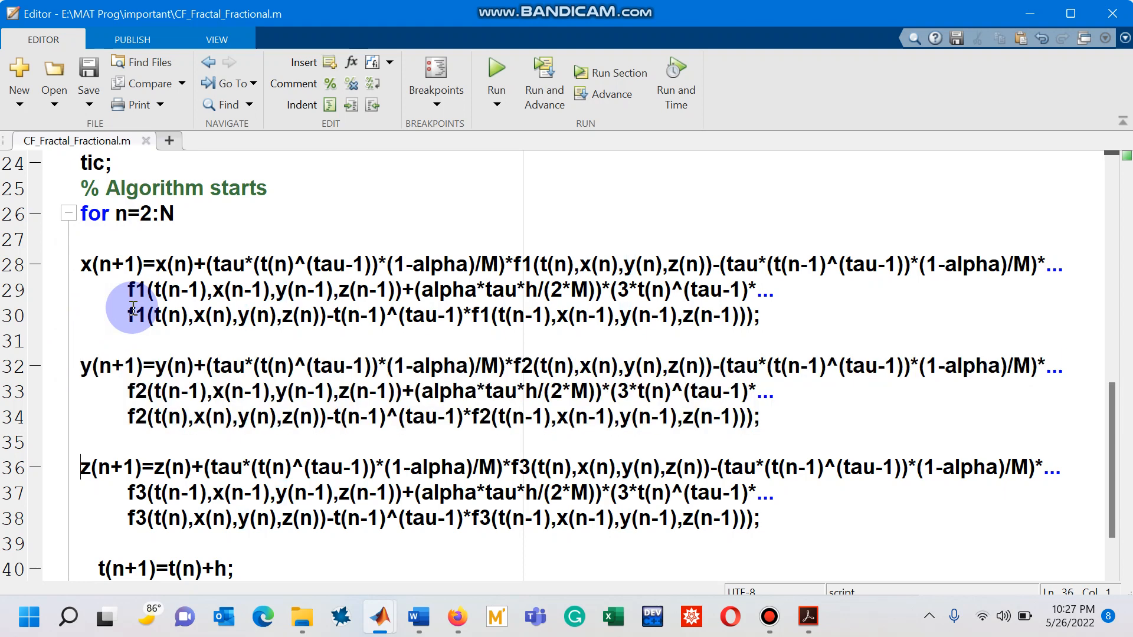
left_click_drag(81, 467, 759, 518)
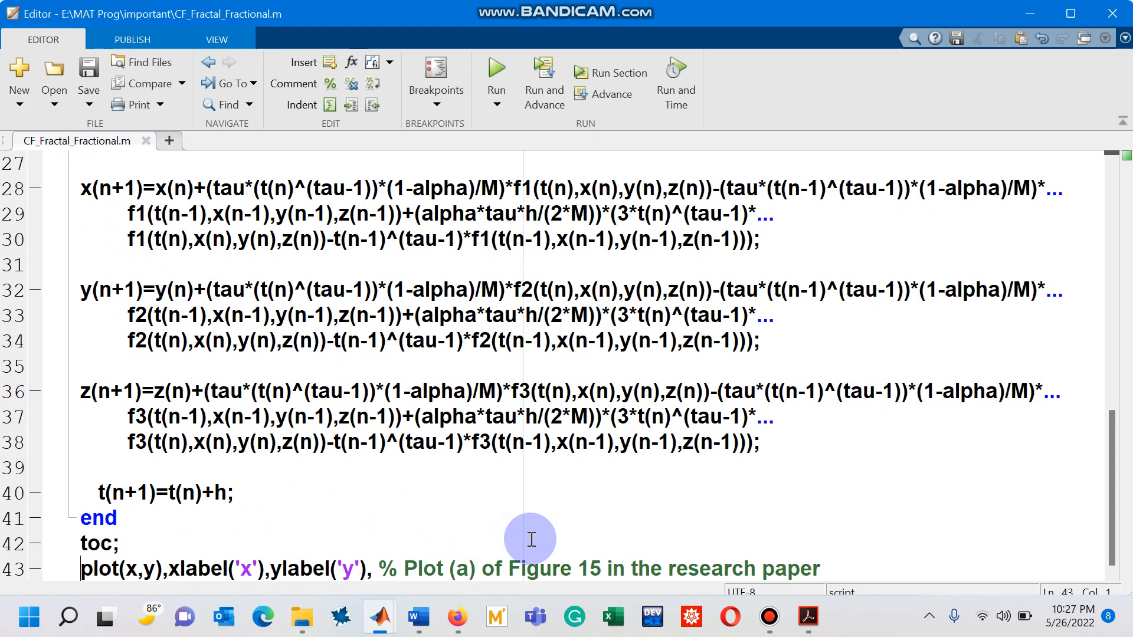
mouse_move(511, 264)
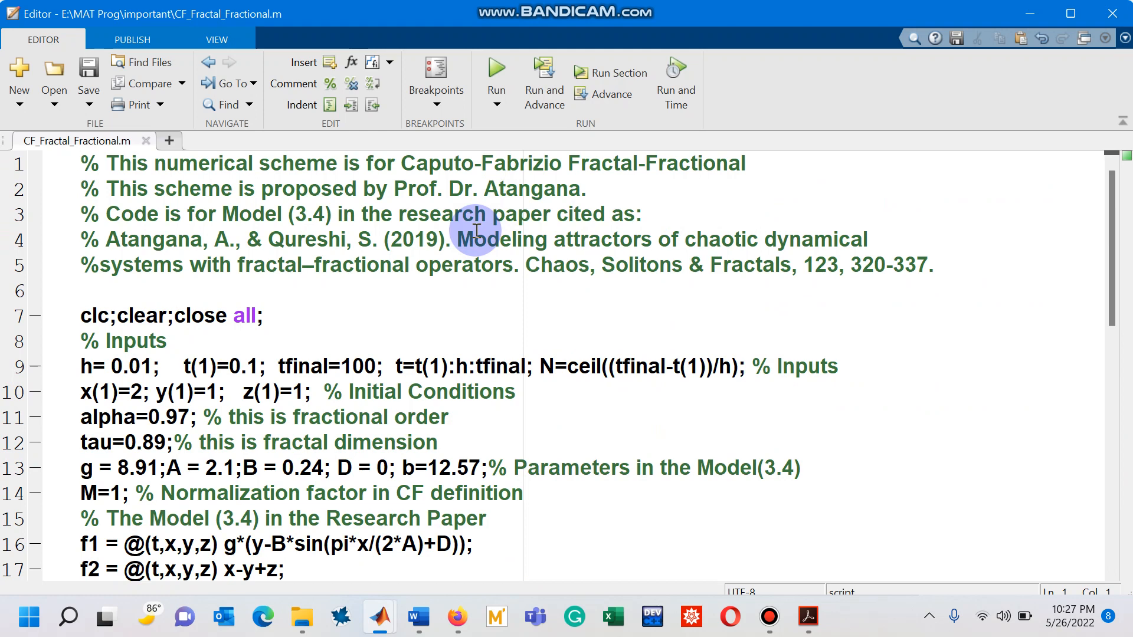
mouse_move(513, 137)
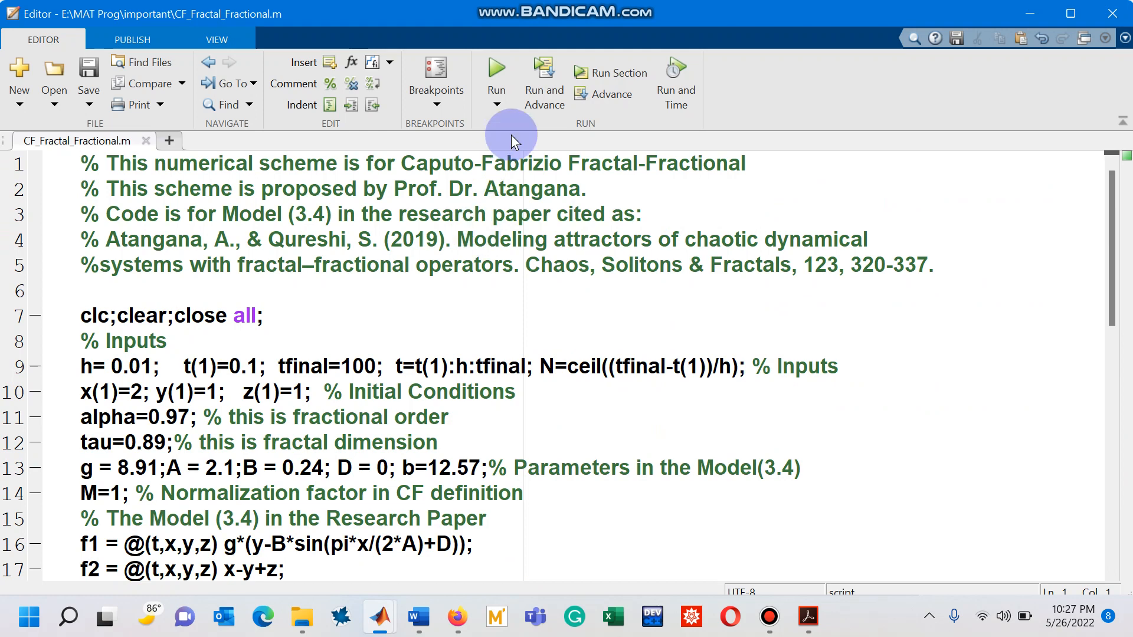
Run the script to plot the x–y attractor in Figure 1, then return to the code
left_click(496, 67)
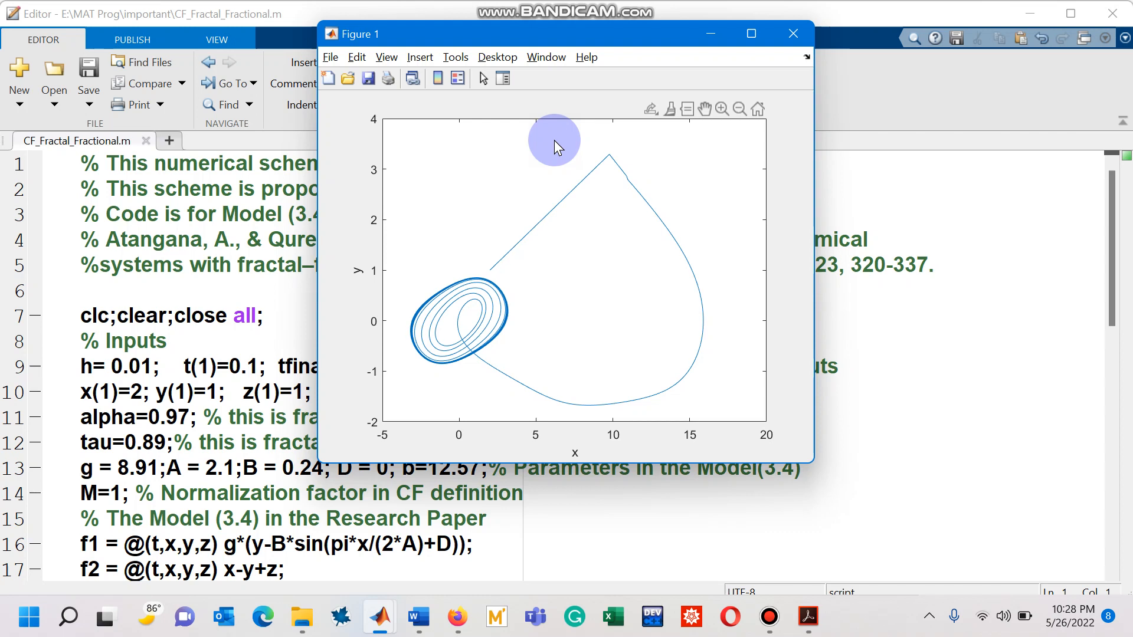
mouse_move(454, 214)
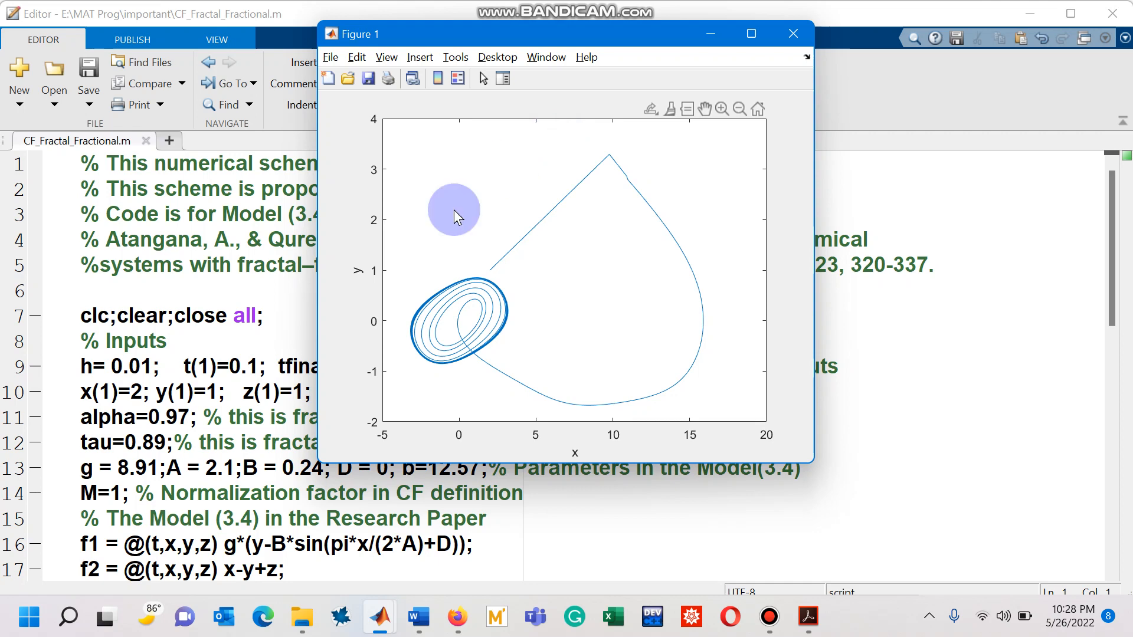
left_click(793, 33)
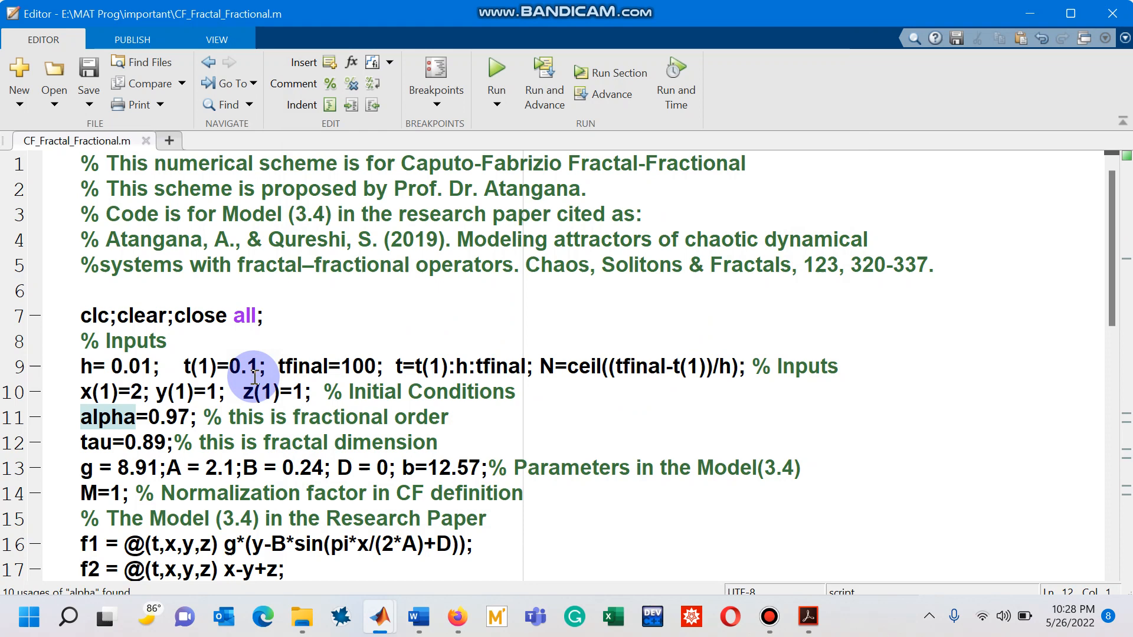
left_click(102, 442)
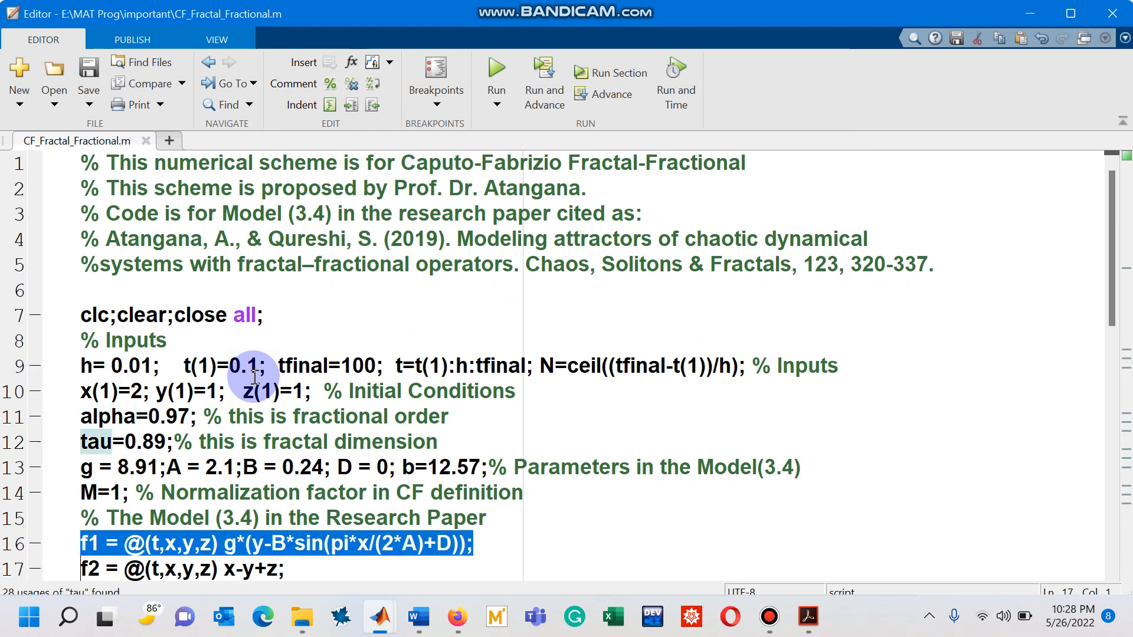
scroll("down", 3)
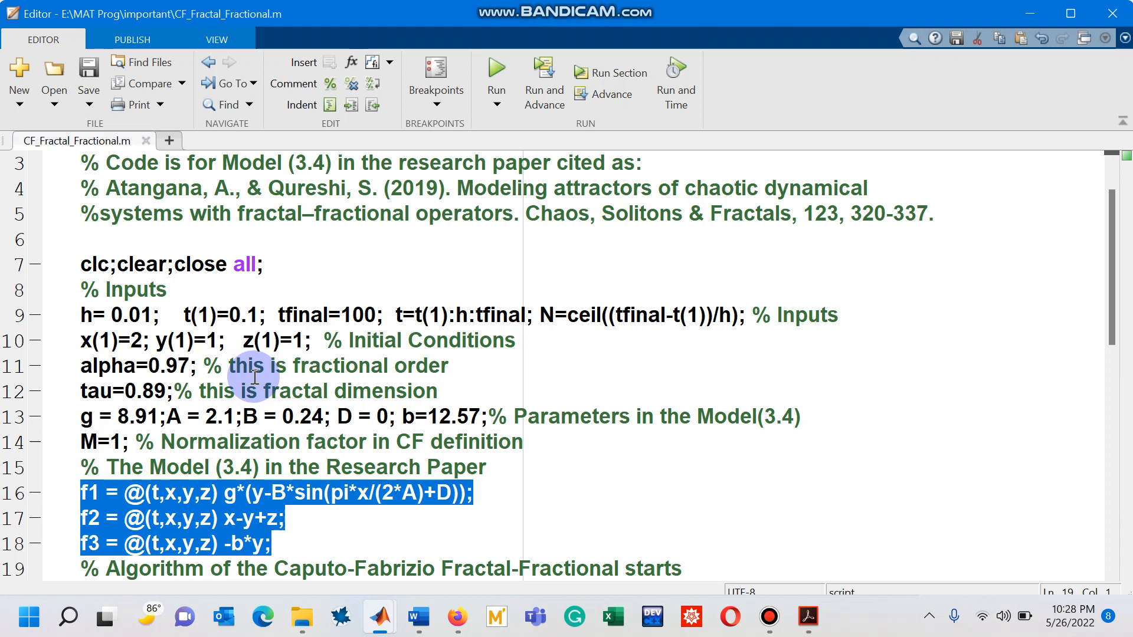
scroll("down", 3)
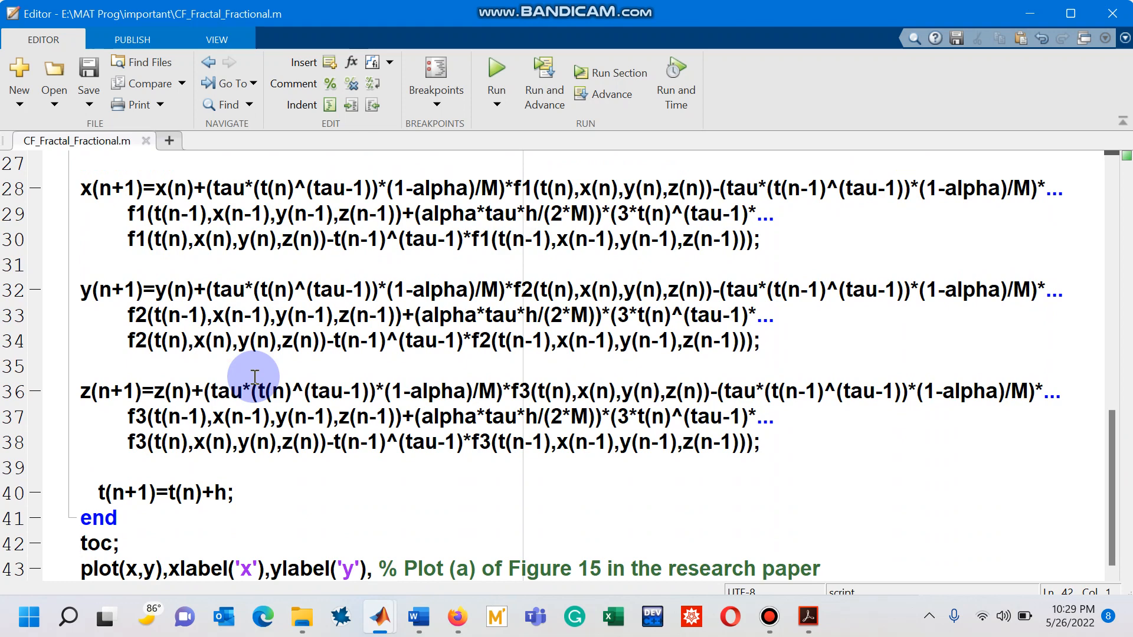
mouse_move(381, 616)
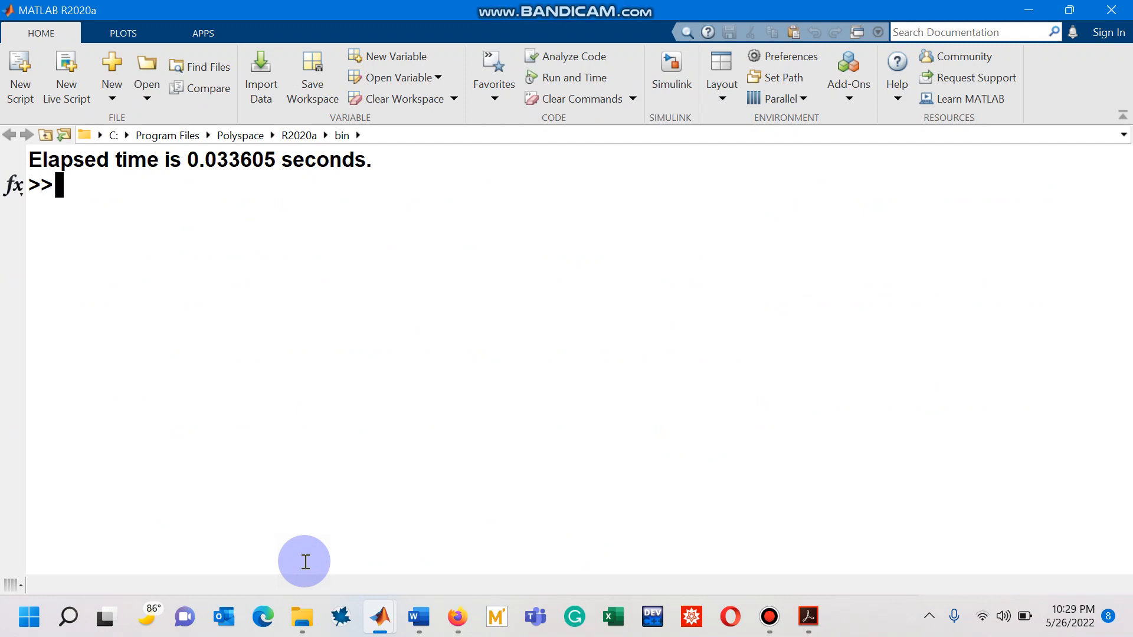
mouse_move(799, 489)
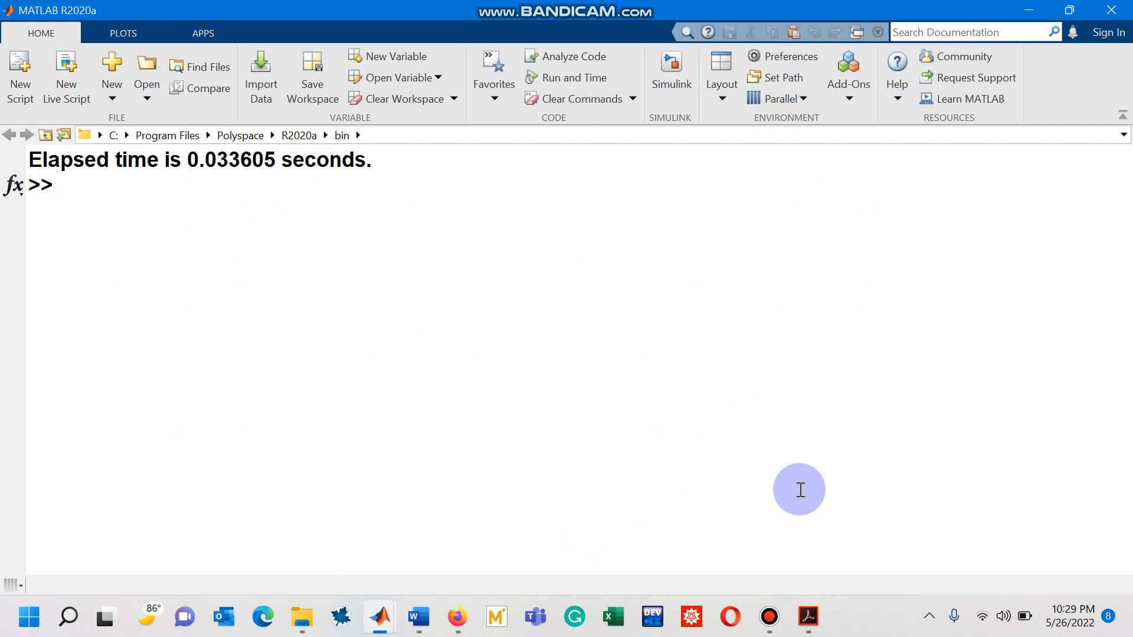
mouse_move(794, 546)
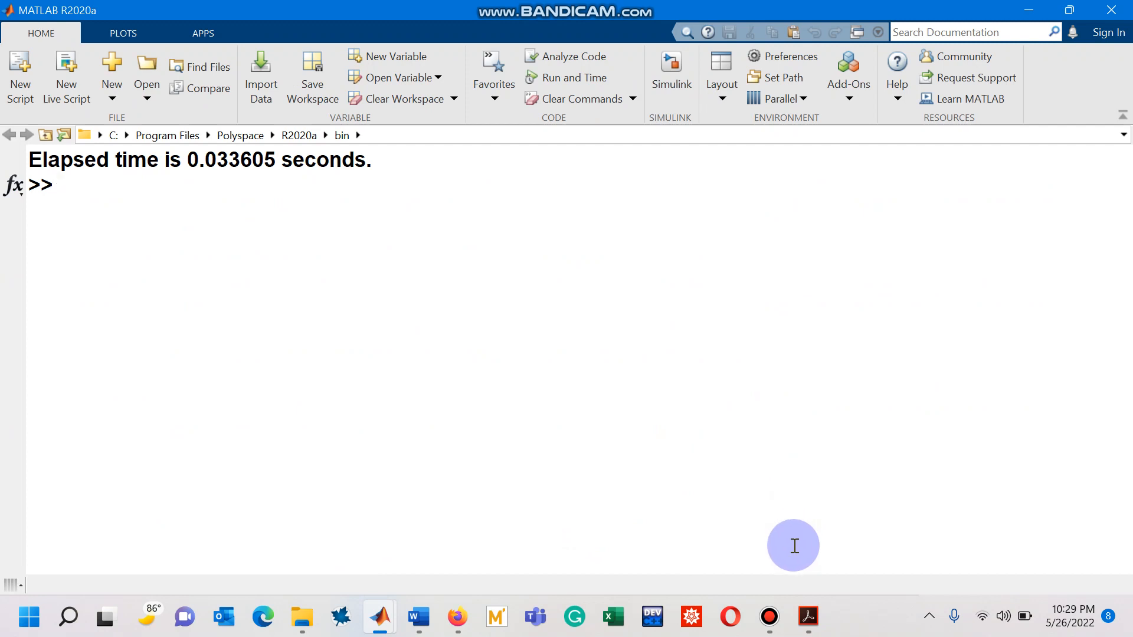
mouse_move(806, 617)
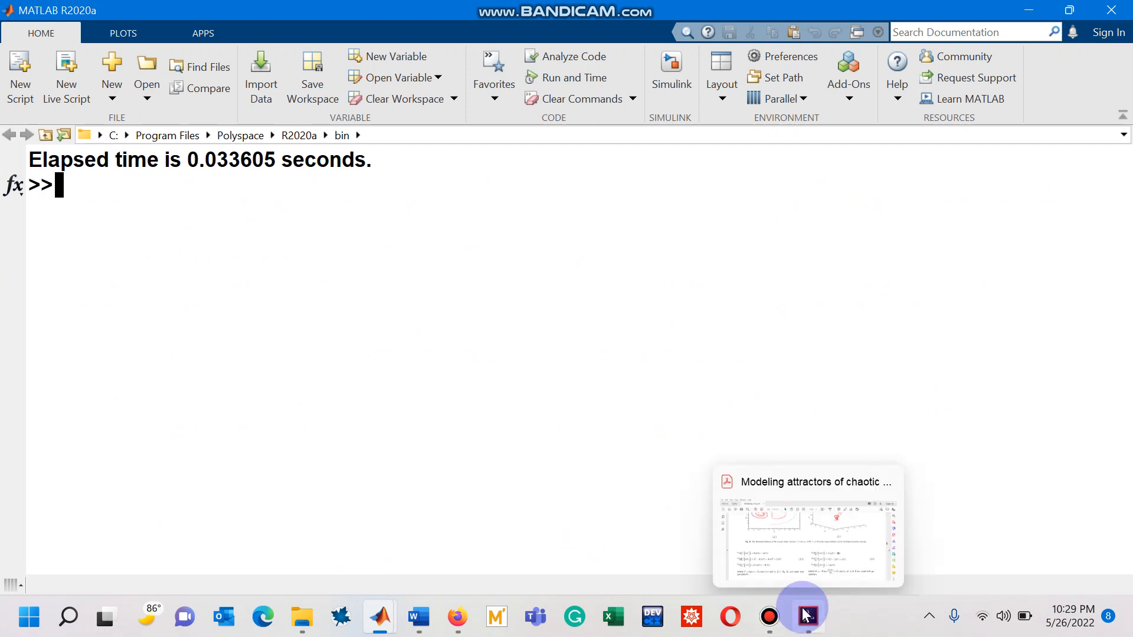